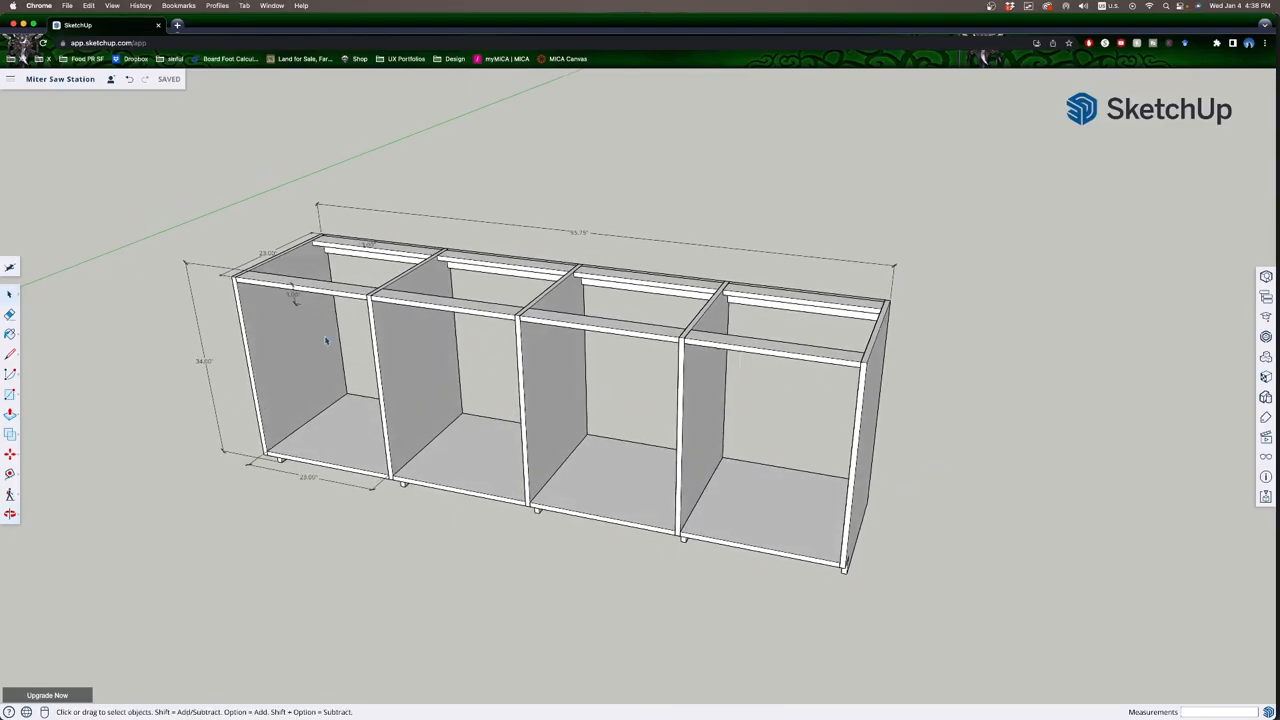
{"action": "mouse_move", "coordinate": [635, 419]}
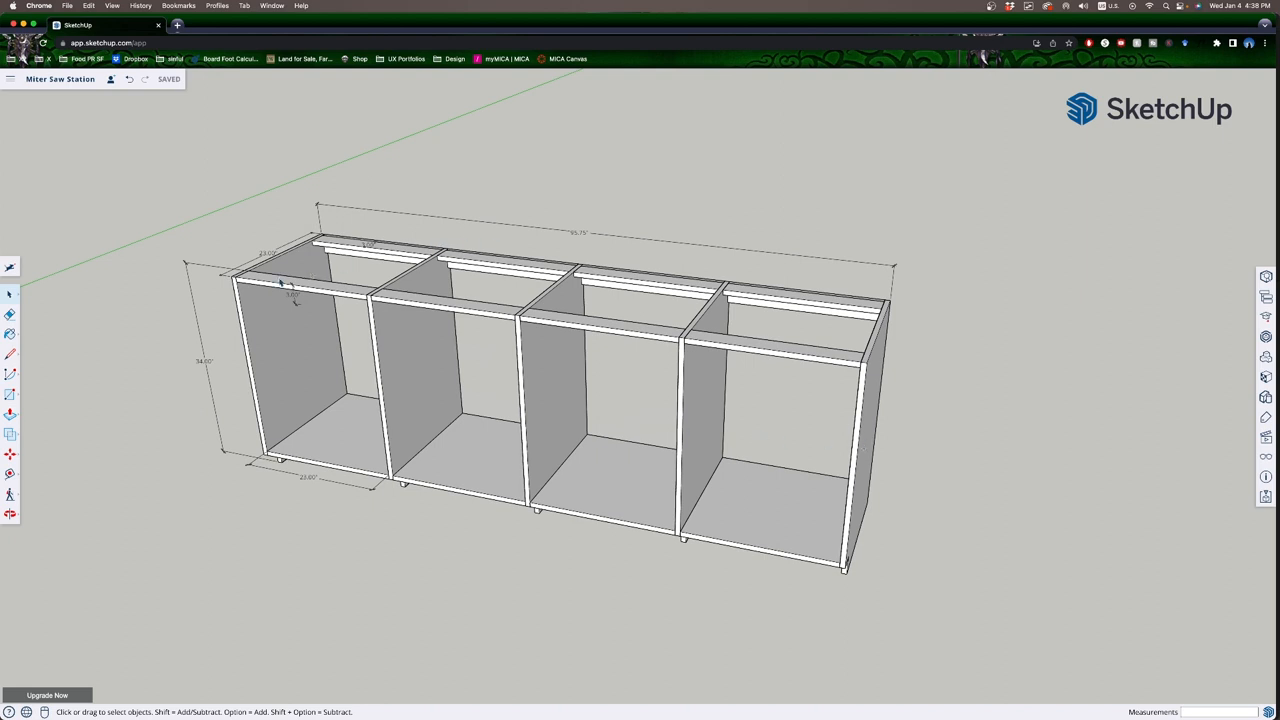
{"action": "mouse_move", "coordinate": [340, 224]}
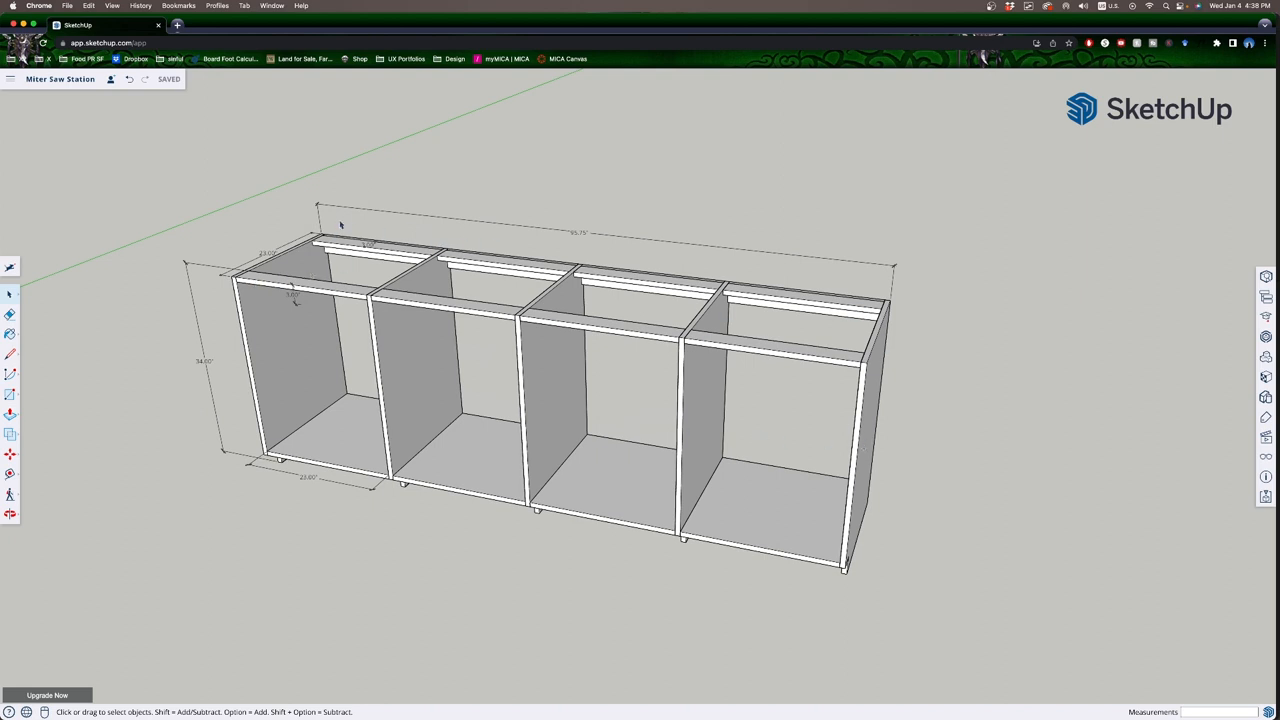
{"action": "mouse_move", "coordinate": [585, 235]}
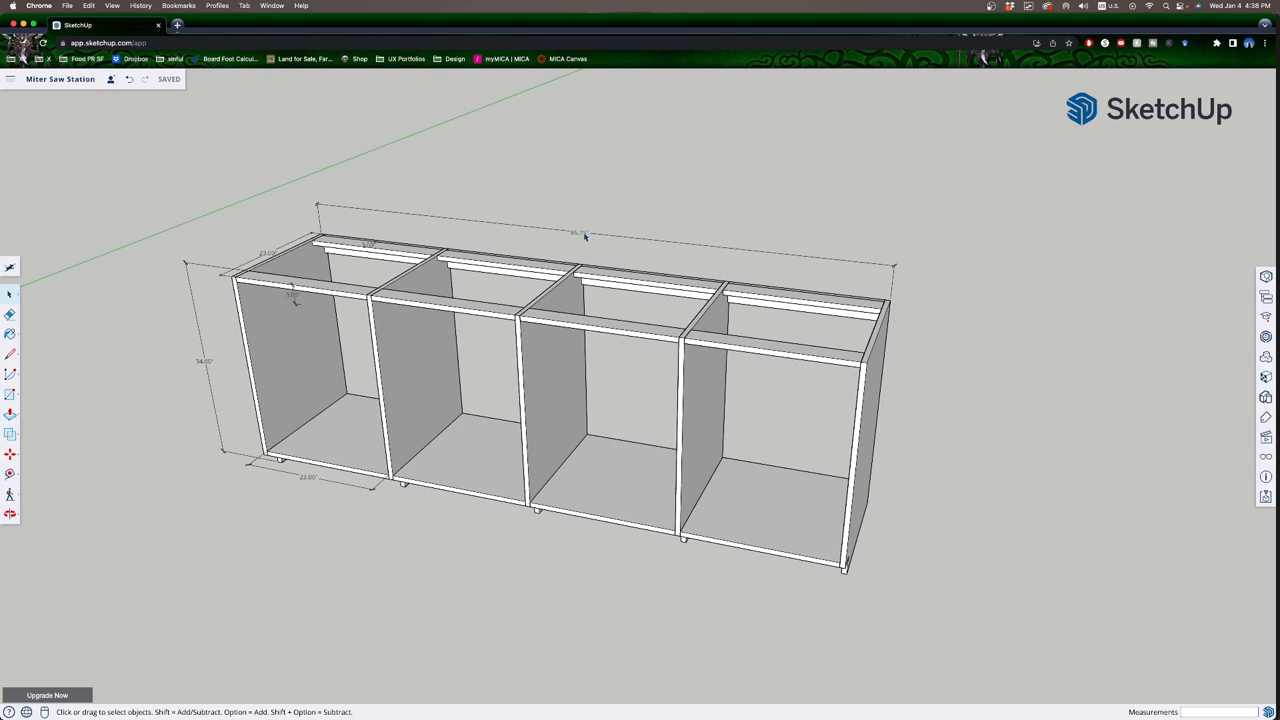
{"action": "mouse_move", "coordinate": [340, 260]}
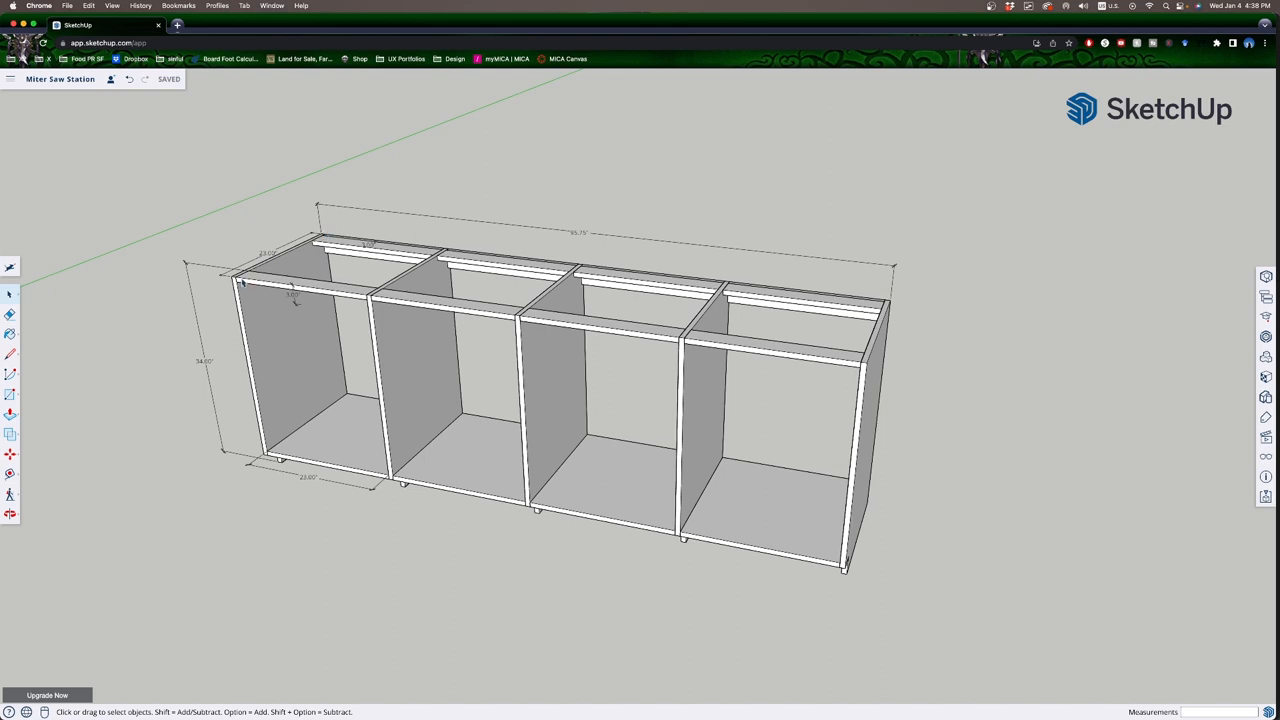
{"action": "mouse_move", "coordinate": [330, 246]}
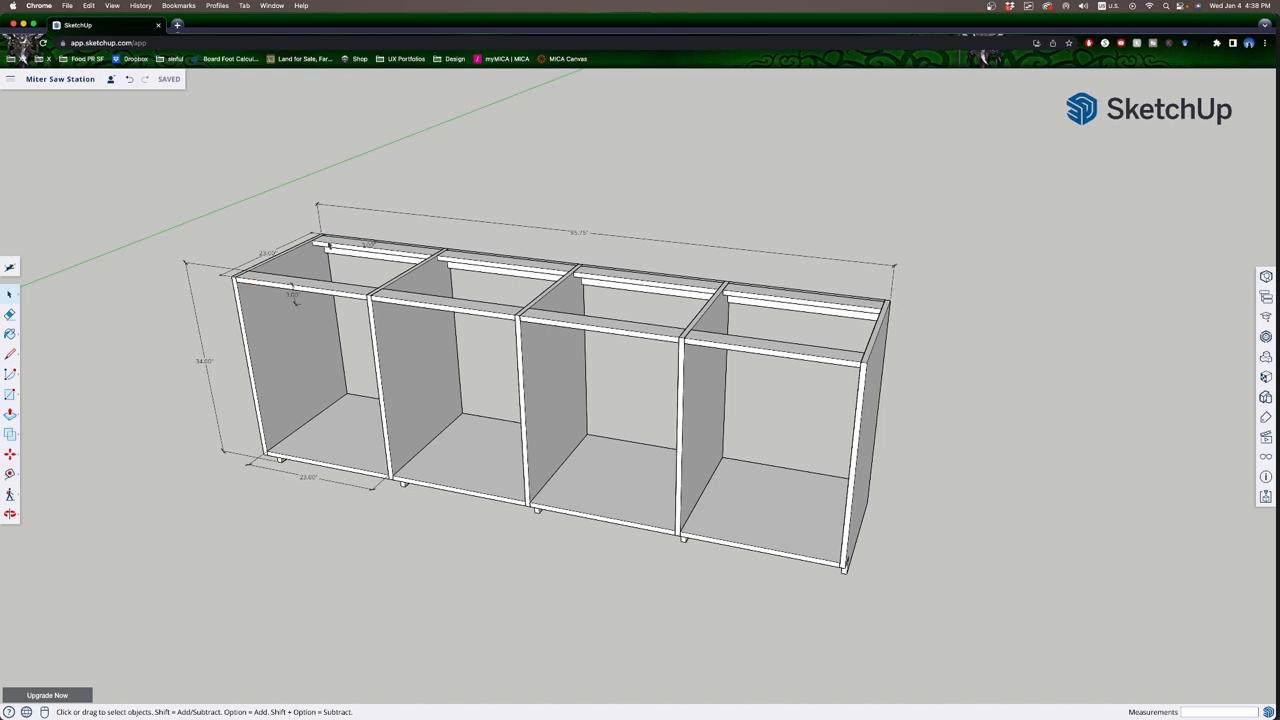
{"action": "mouse_move", "coordinate": [870, 365]}
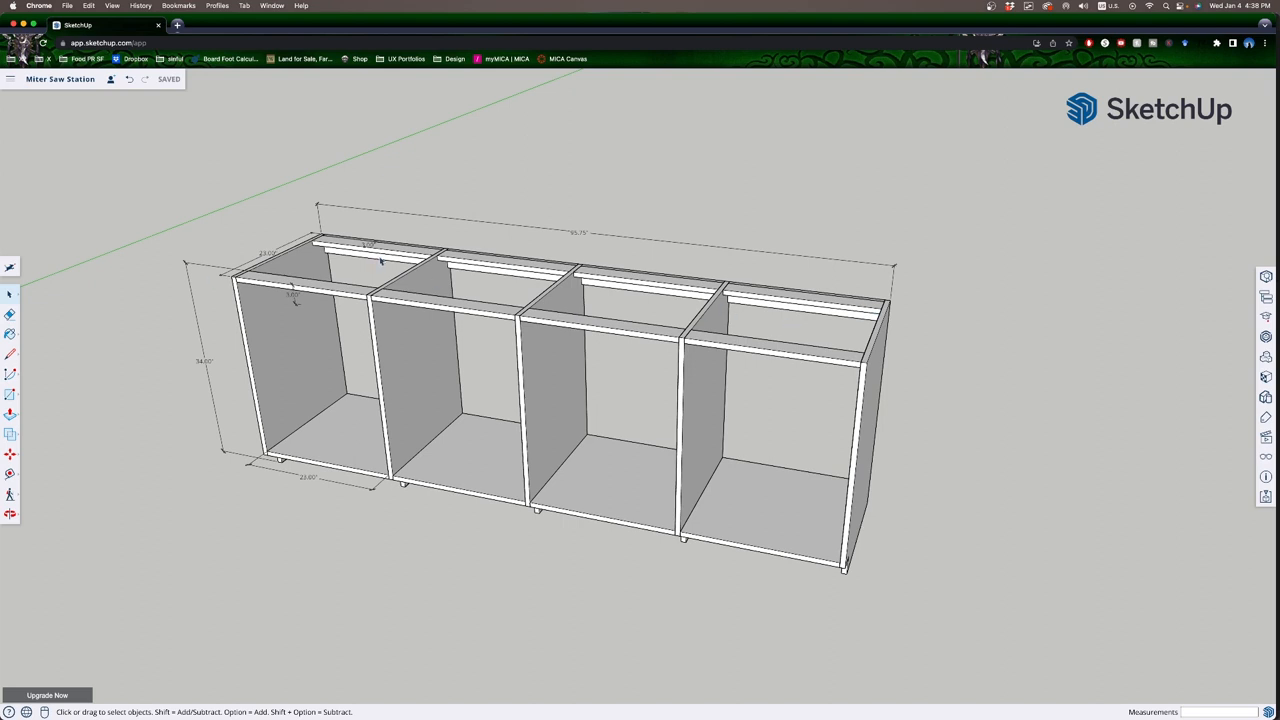
{"action": "mouse_move", "coordinate": [206, 492]}
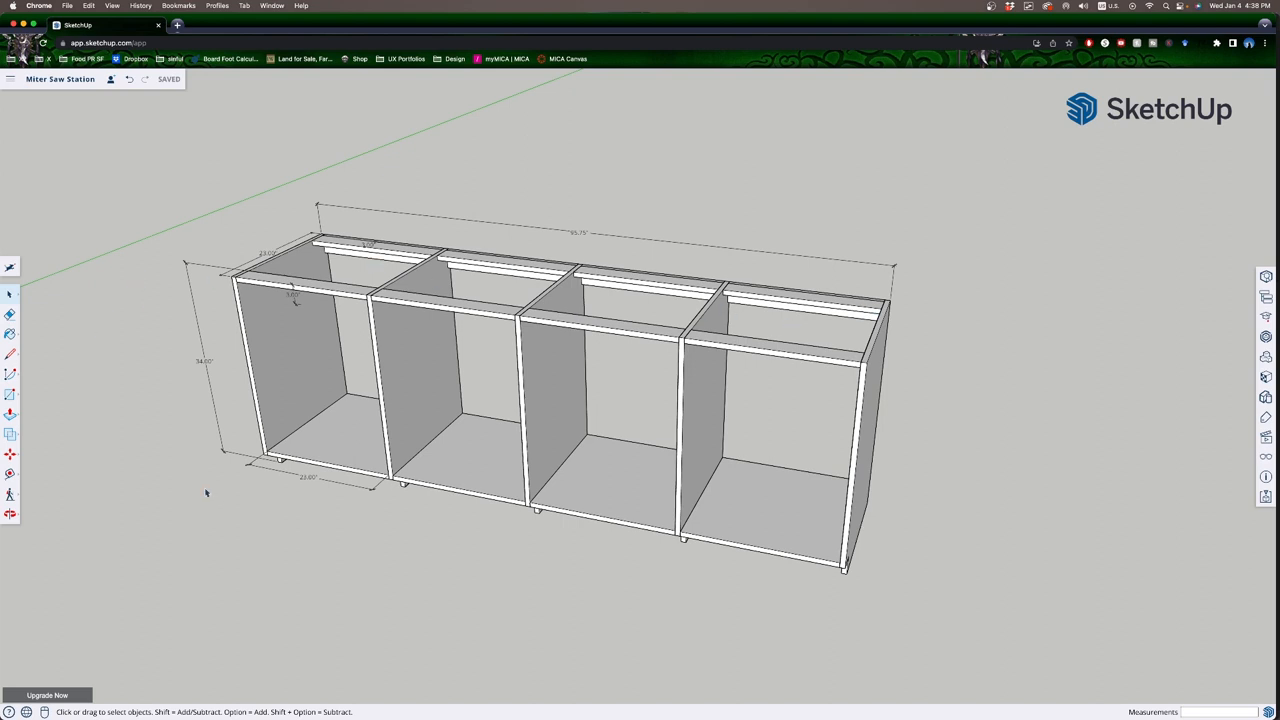
{"action": "mouse_move", "coordinate": [203, 396]}
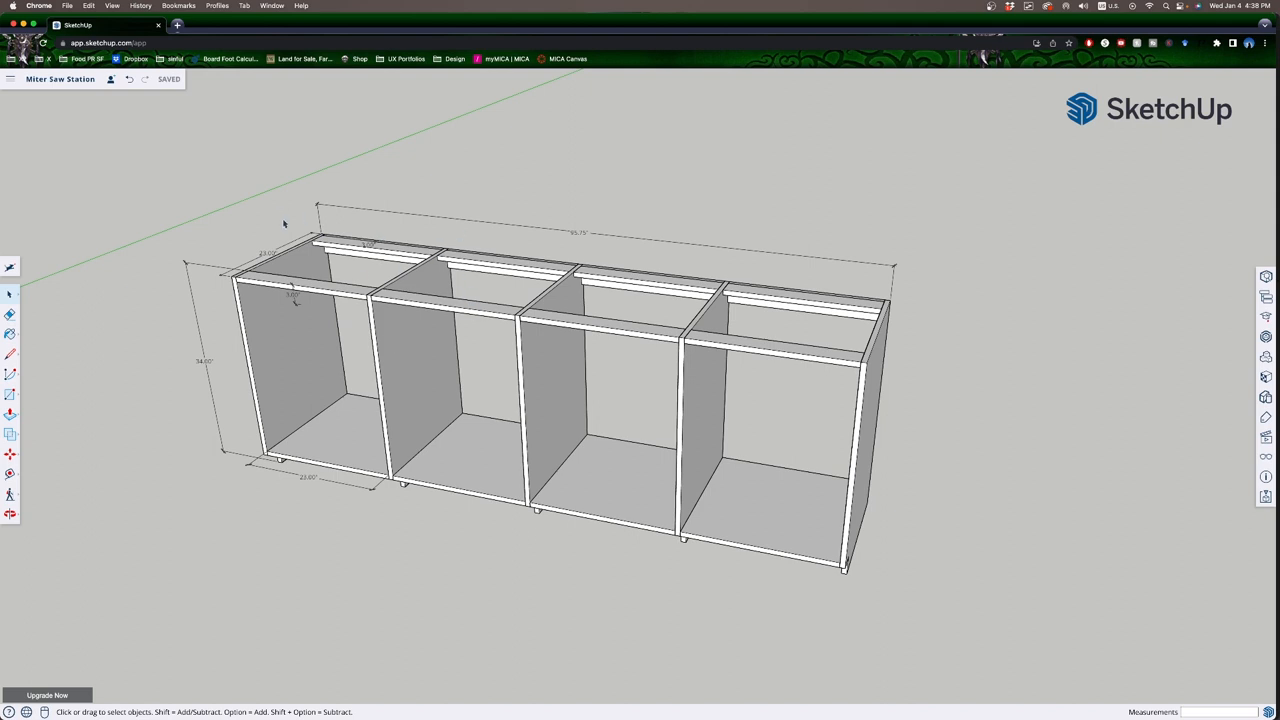
{"action": "mouse_move", "coordinate": [207, 315]}
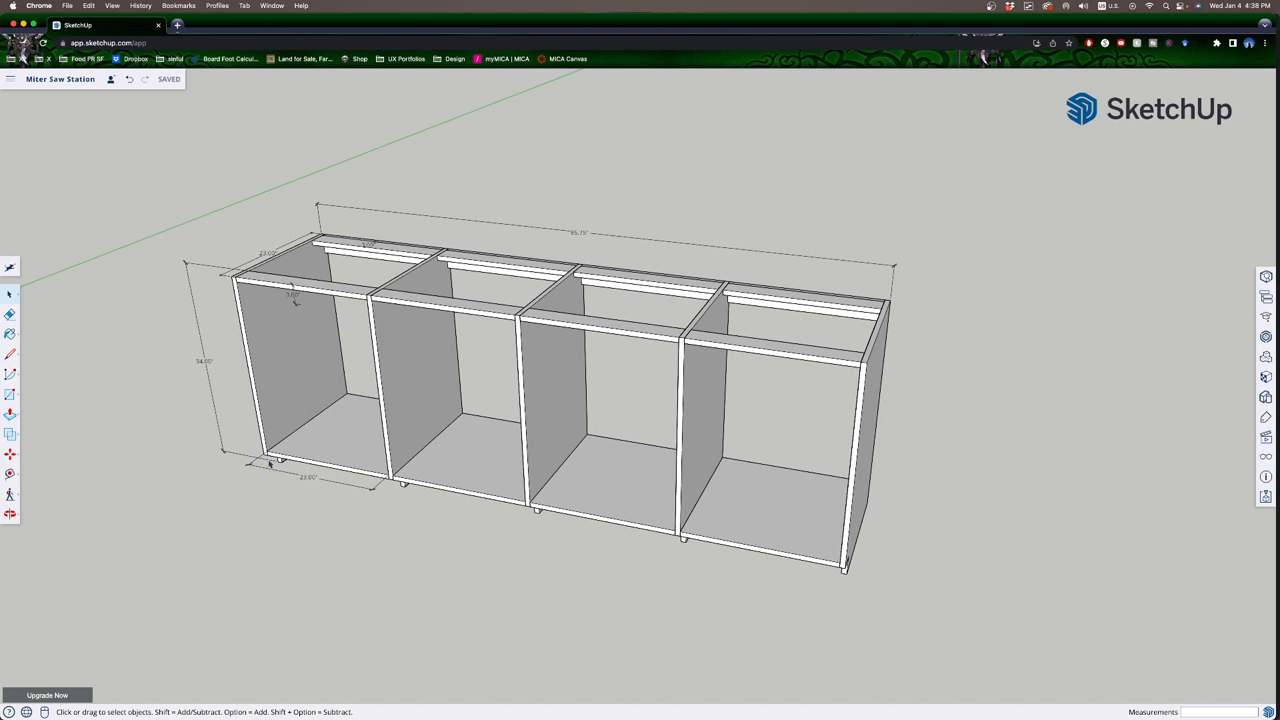
{"action": "mouse_move", "coordinate": [267, 465]}
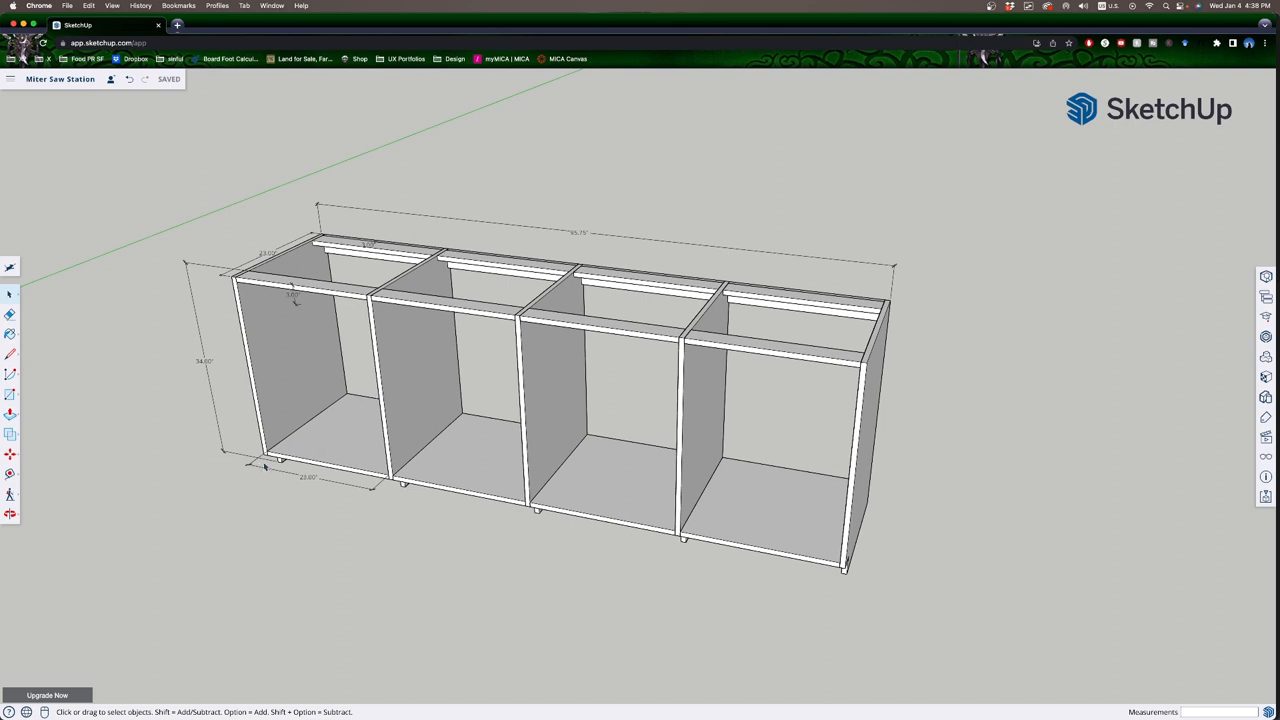
{"action": "mouse_move", "coordinate": [311, 448]}
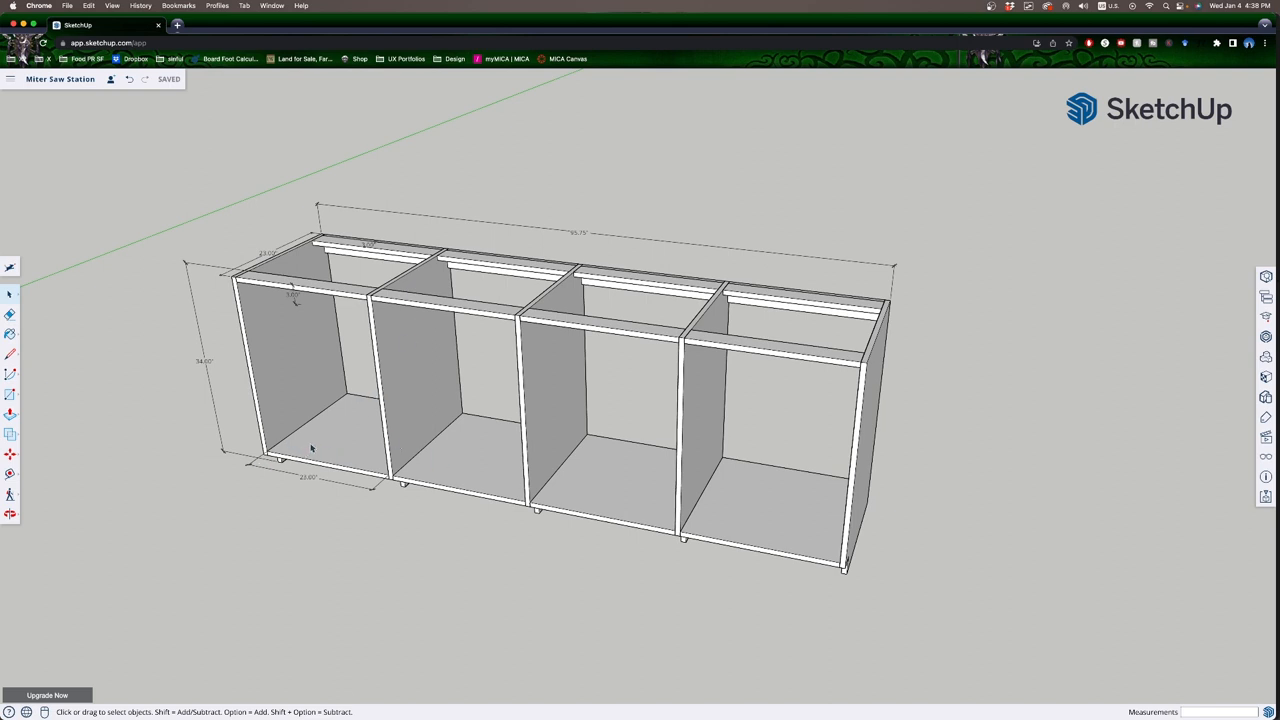
{"action": "mouse_move", "coordinate": [339, 452]}
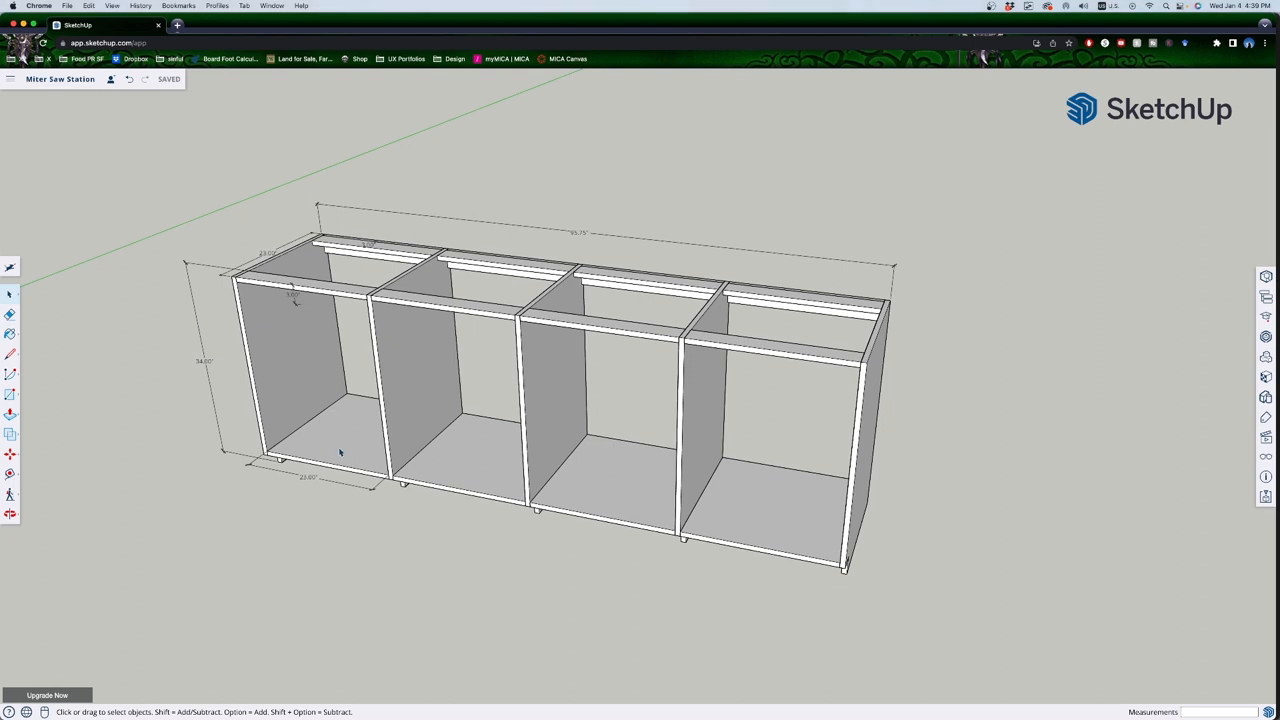
{"action": "mouse_move", "coordinate": [760, 502]}
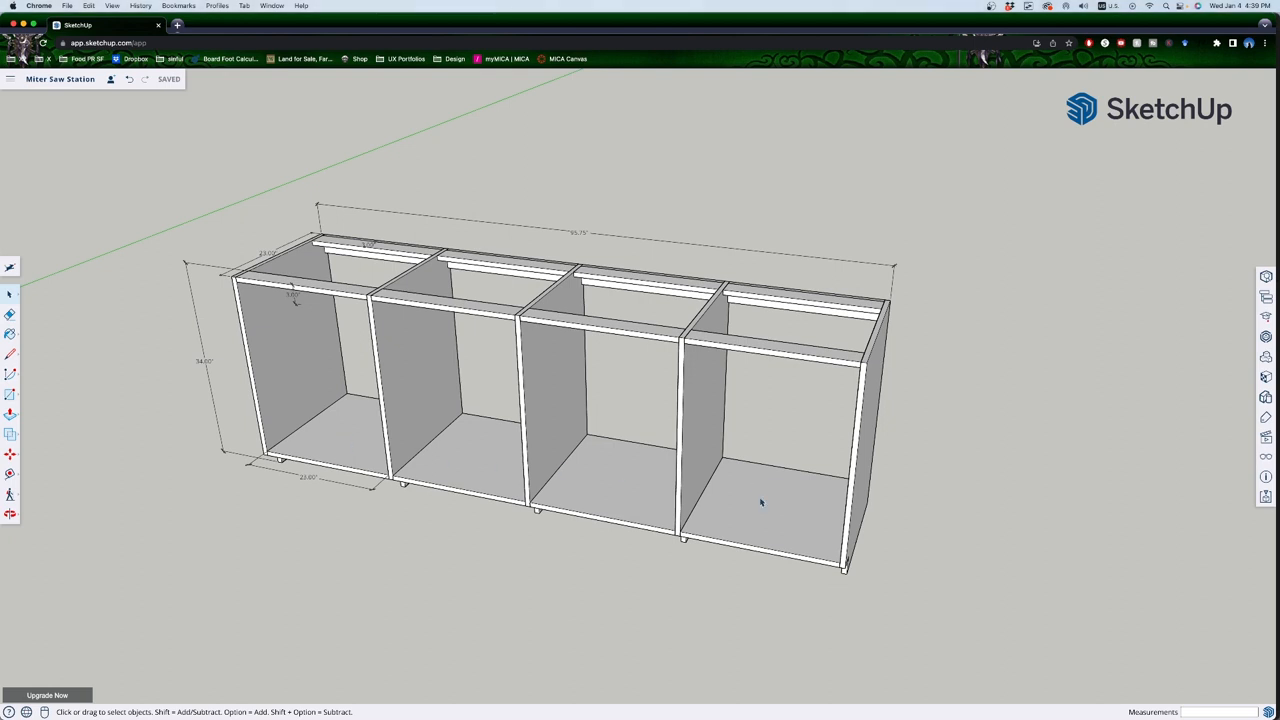
{"action": "mouse_move", "coordinate": [770, 499]}
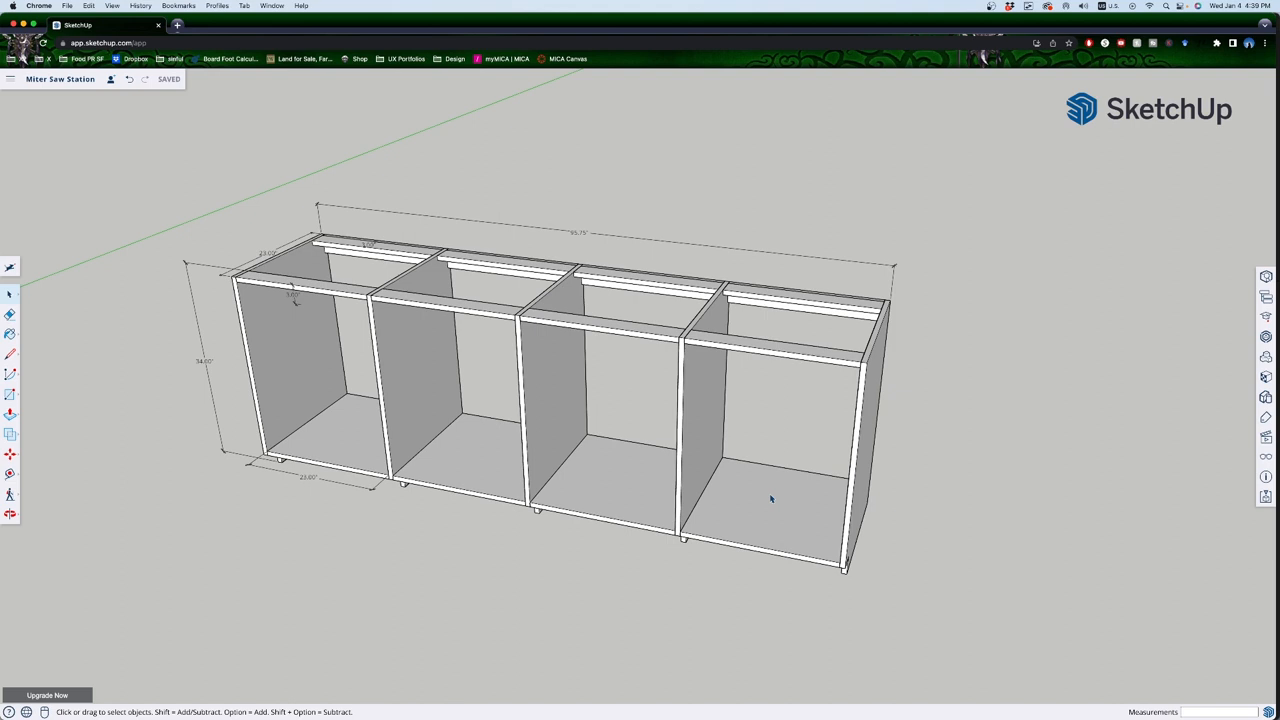
{"action": "mouse_move", "coordinate": [406, 330]}
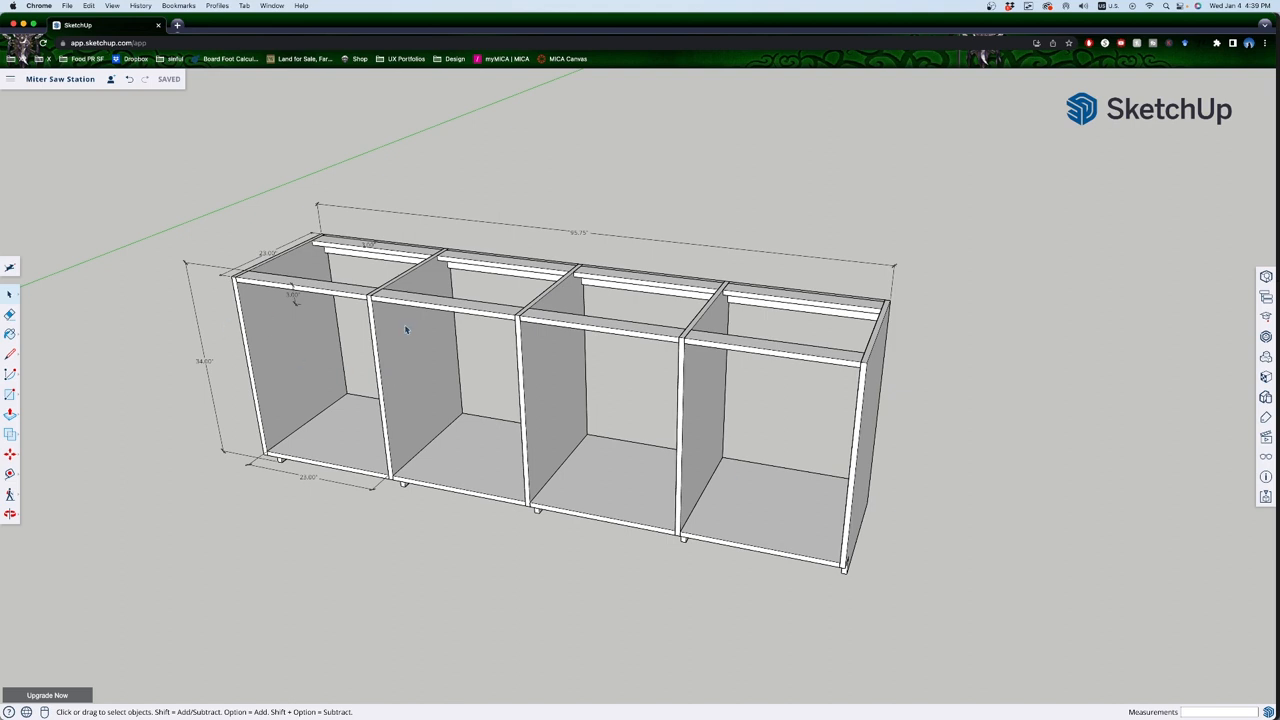
{"action": "mouse_move", "coordinate": [867, 458]}
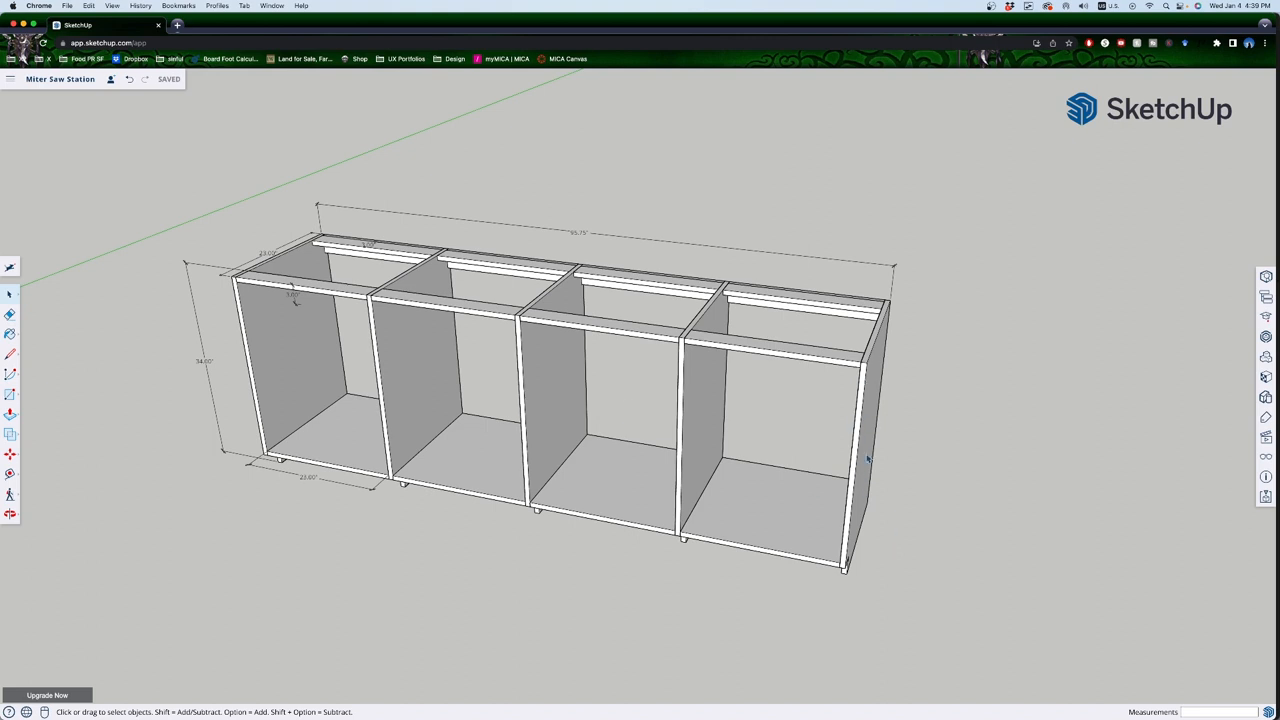
{"action": "mouse_move", "coordinate": [754, 394]}
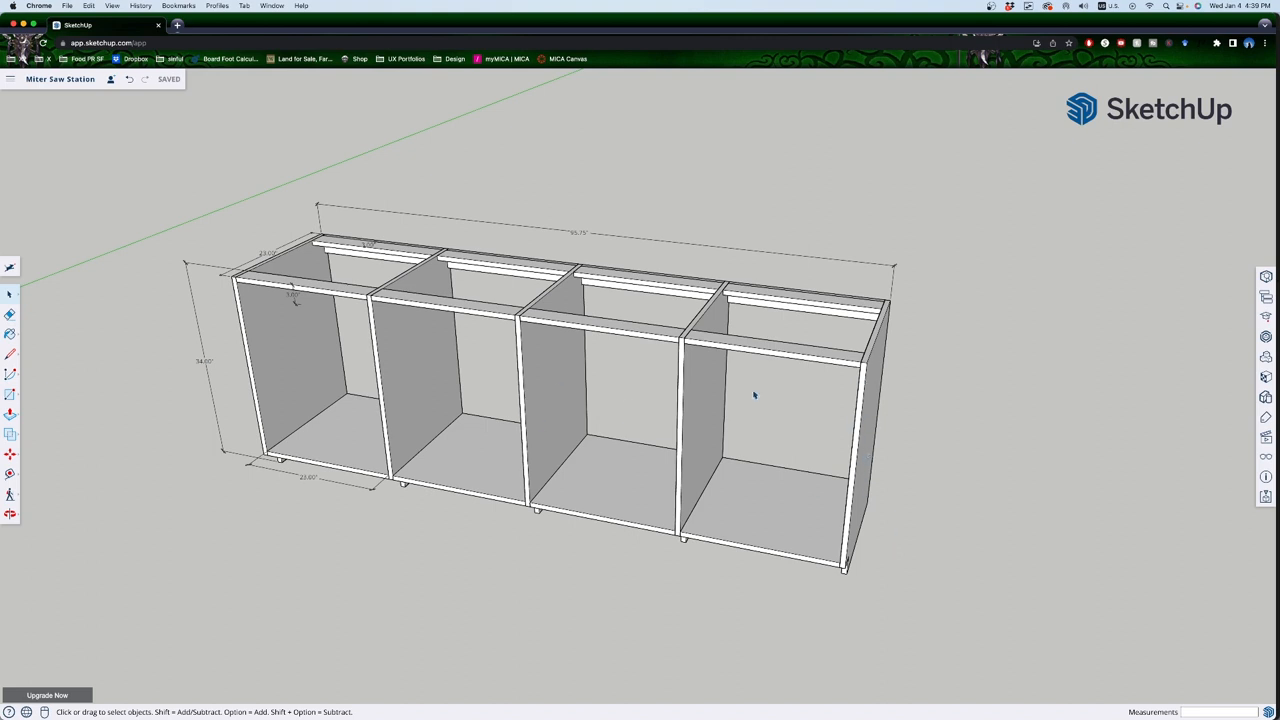
{"action": "mouse_move", "coordinate": [728, 388]}
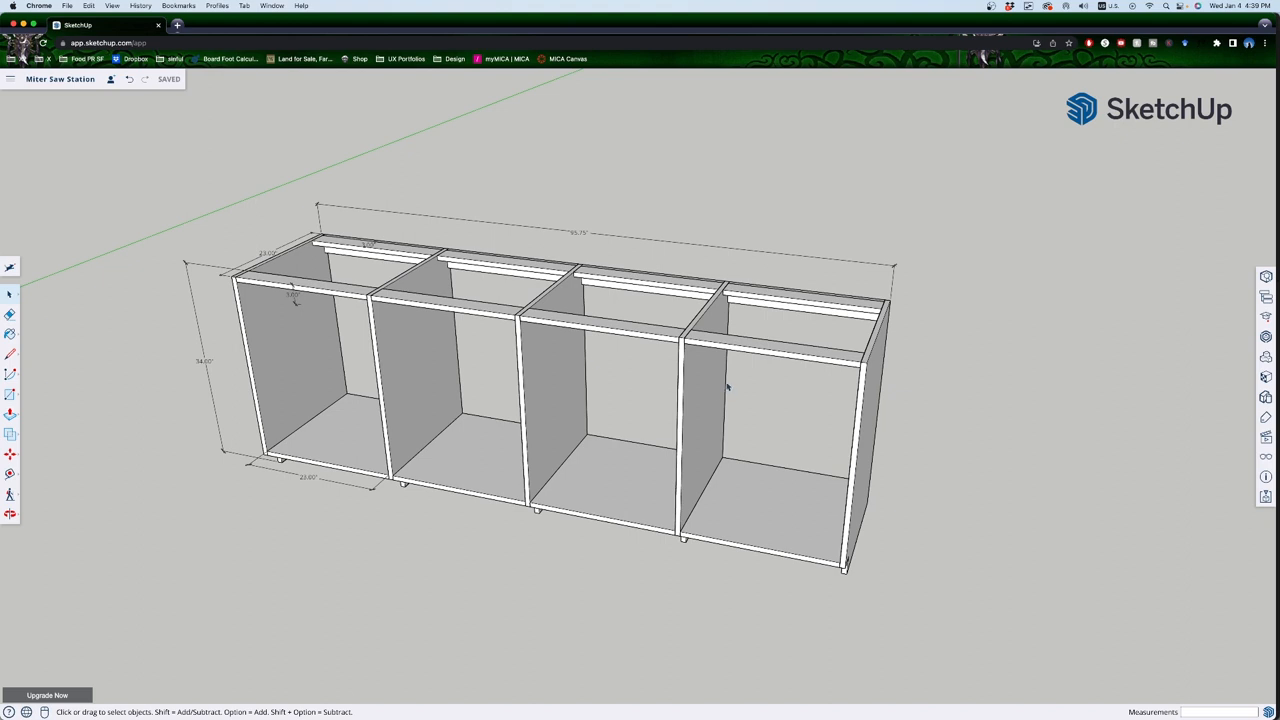
{"action": "mouse_move", "coordinate": [872, 380]}
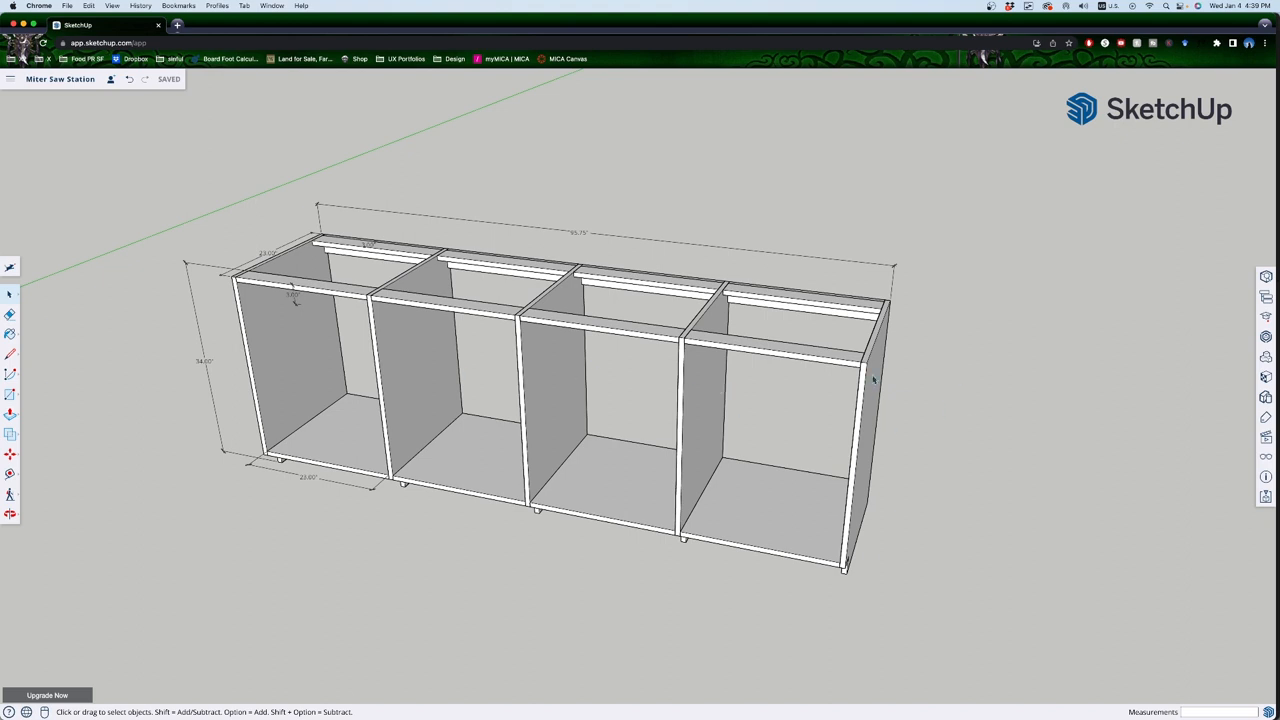
{"action": "mouse_move", "coordinate": [867, 408]}
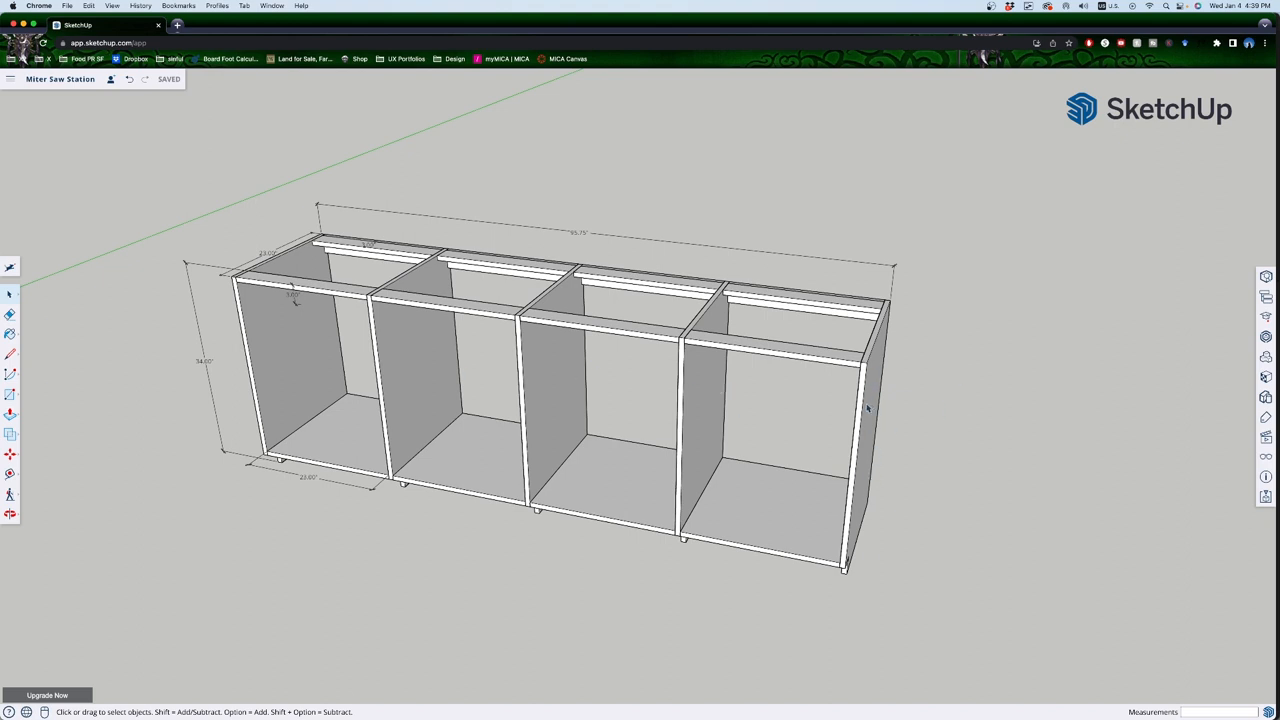
{"action": "mouse_move", "coordinate": [662, 487]}
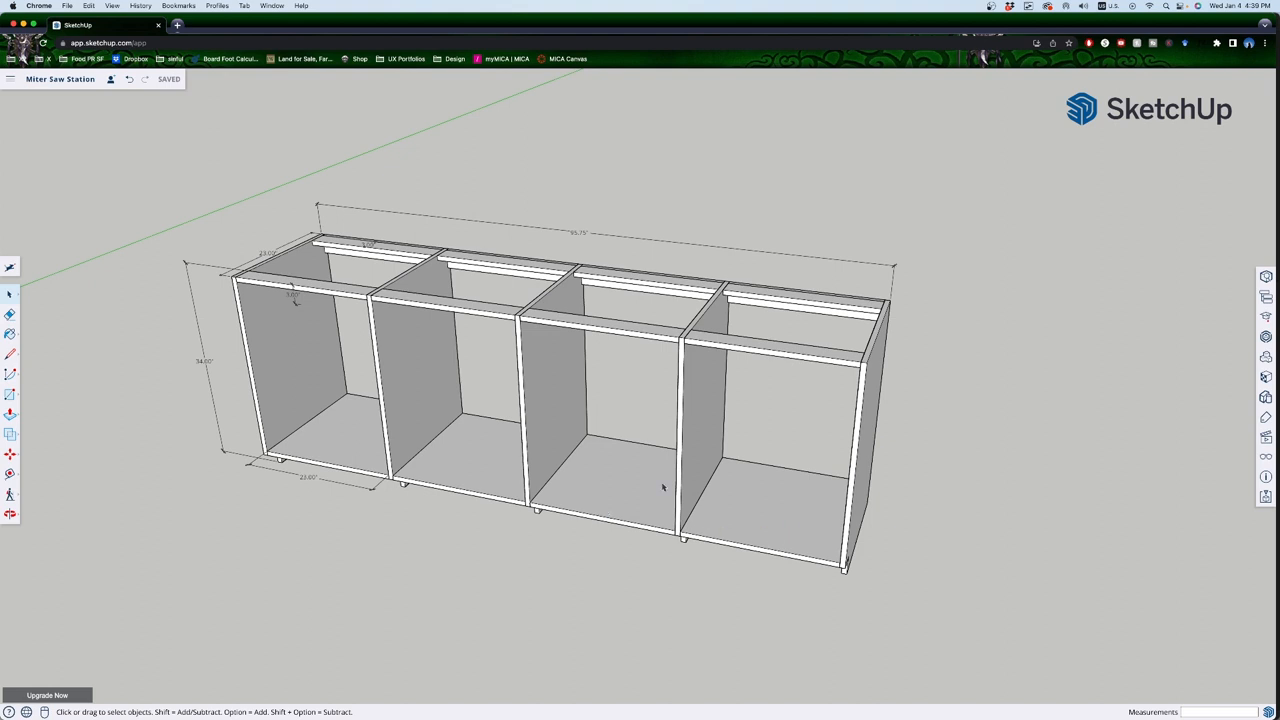
{"action": "mouse_move", "coordinate": [771, 491]}
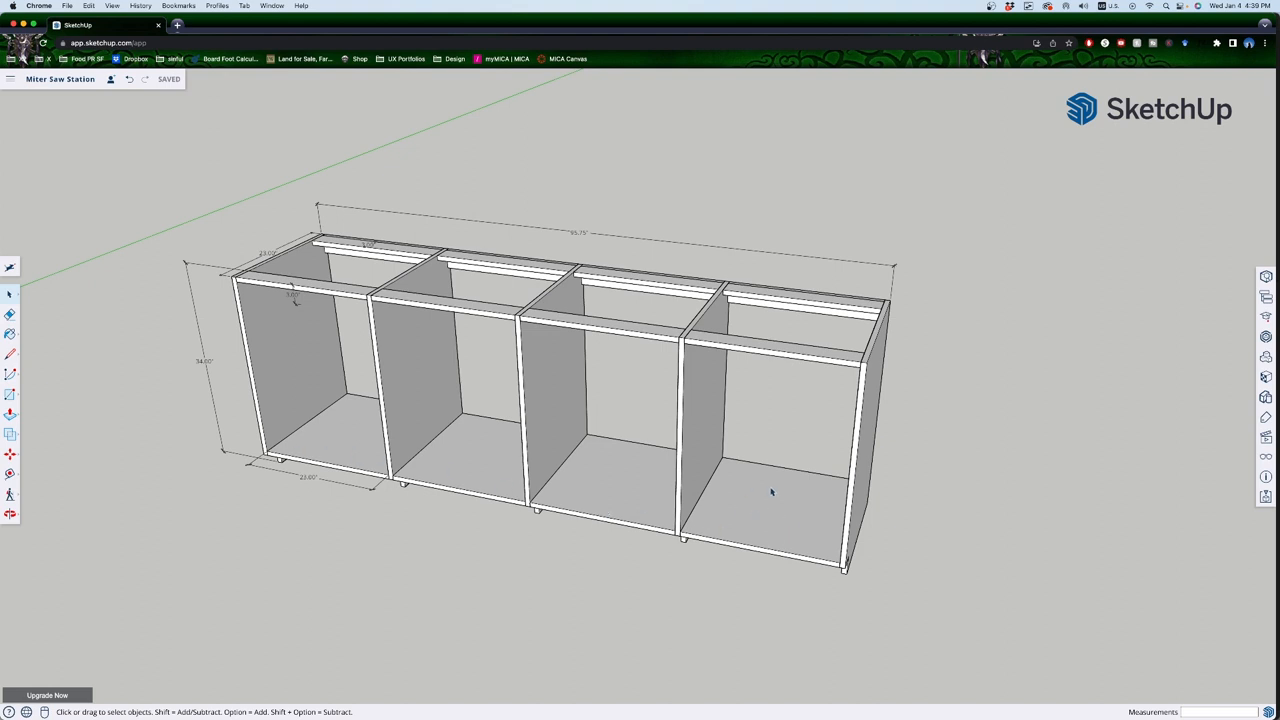
{"action": "mouse_move", "coordinate": [704, 322]}
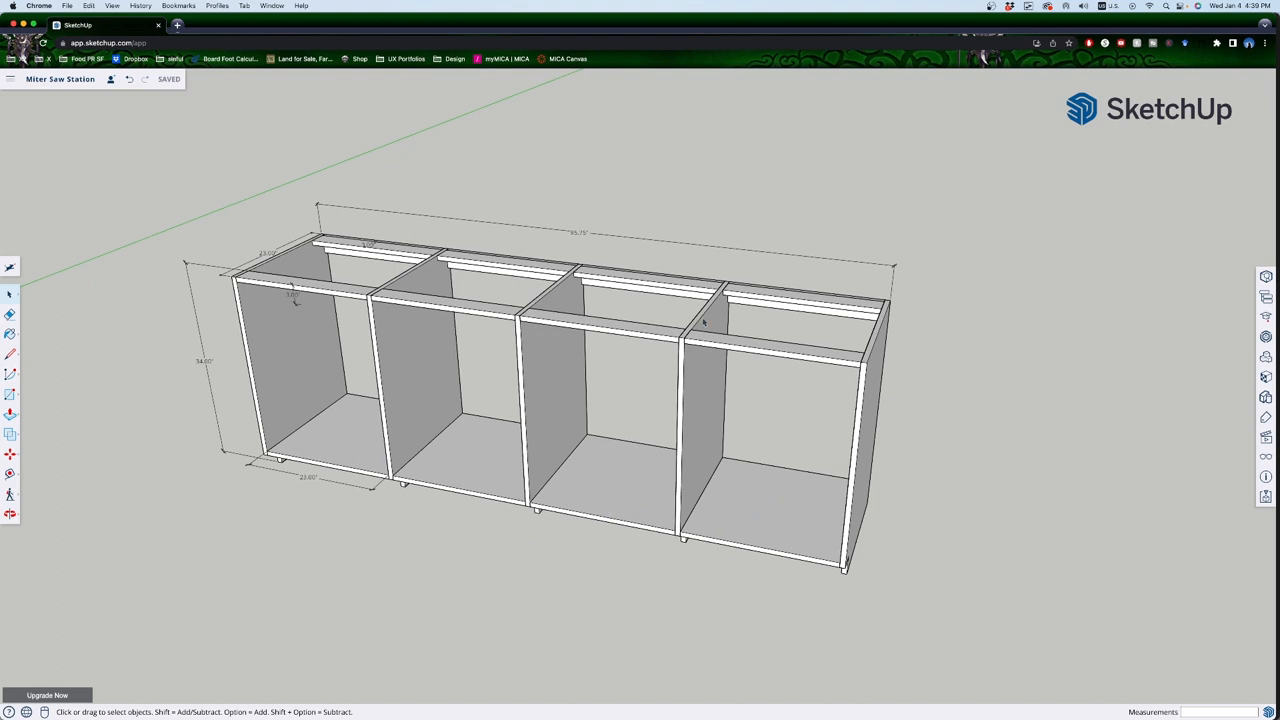
{"action": "mouse_move", "coordinate": [763, 429]}
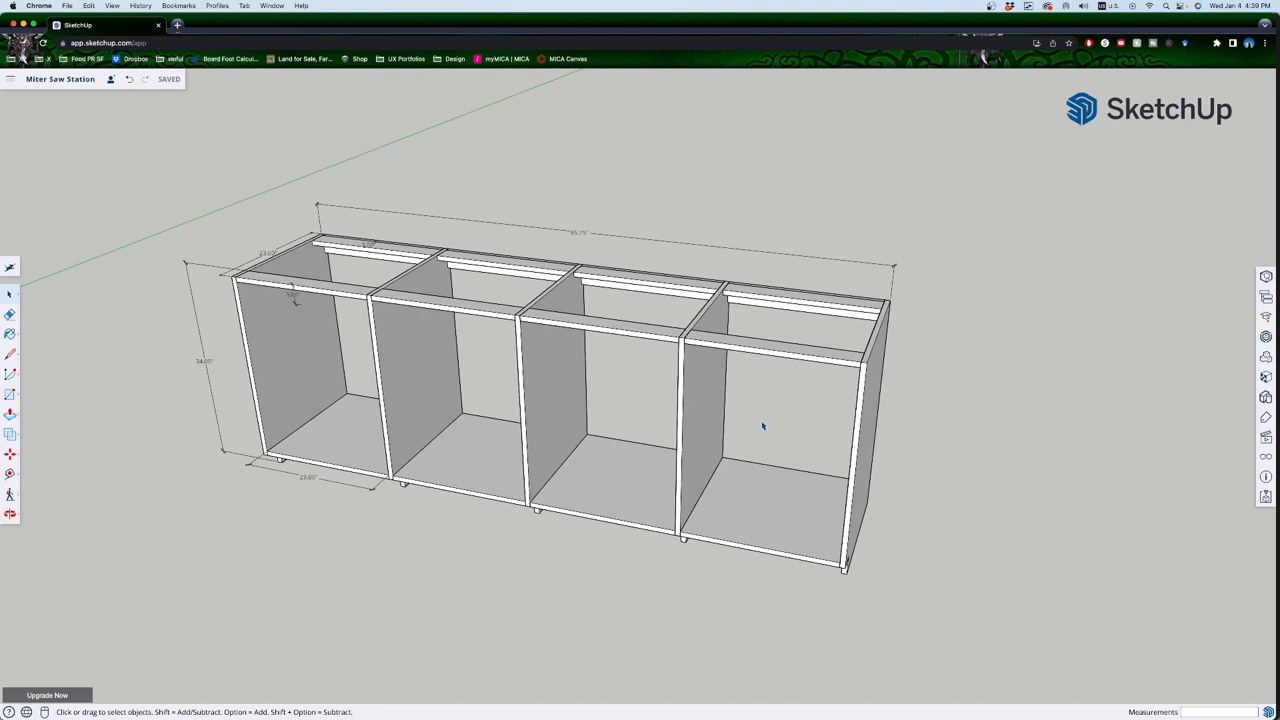
{"action": "mouse_move", "coordinate": [761, 430]}
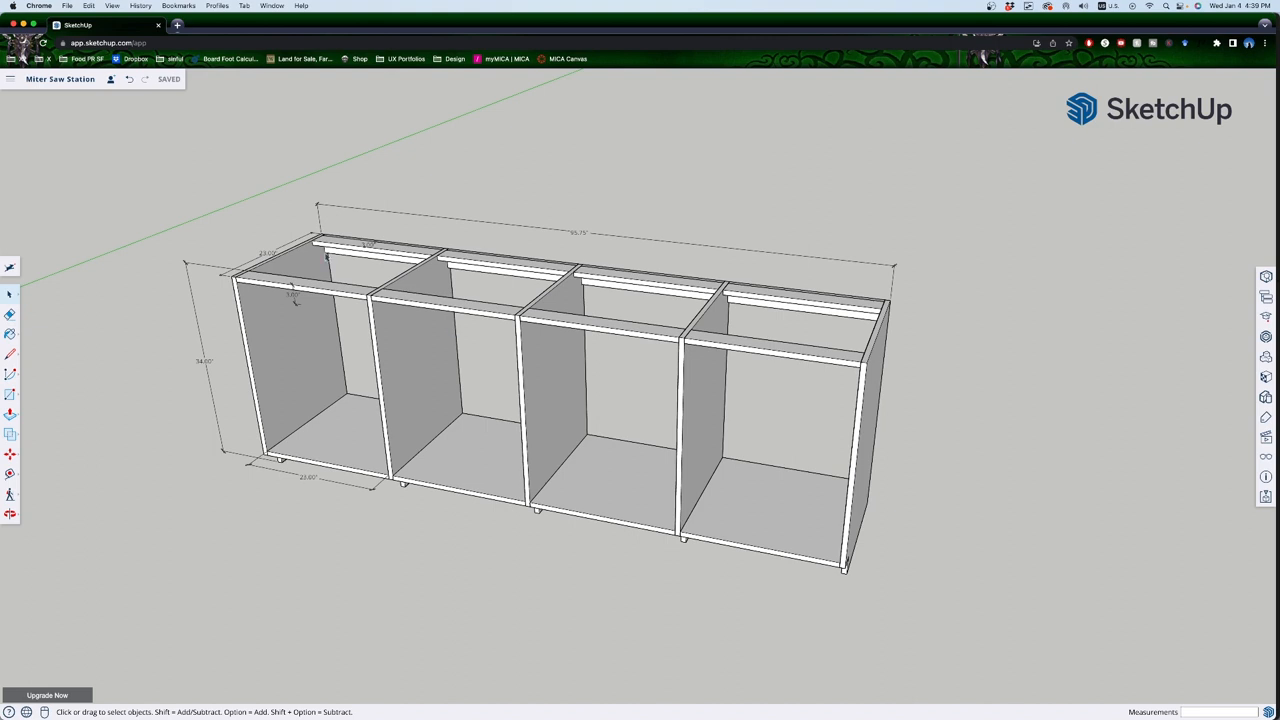
{"action": "mouse_move", "coordinate": [311, 291]}
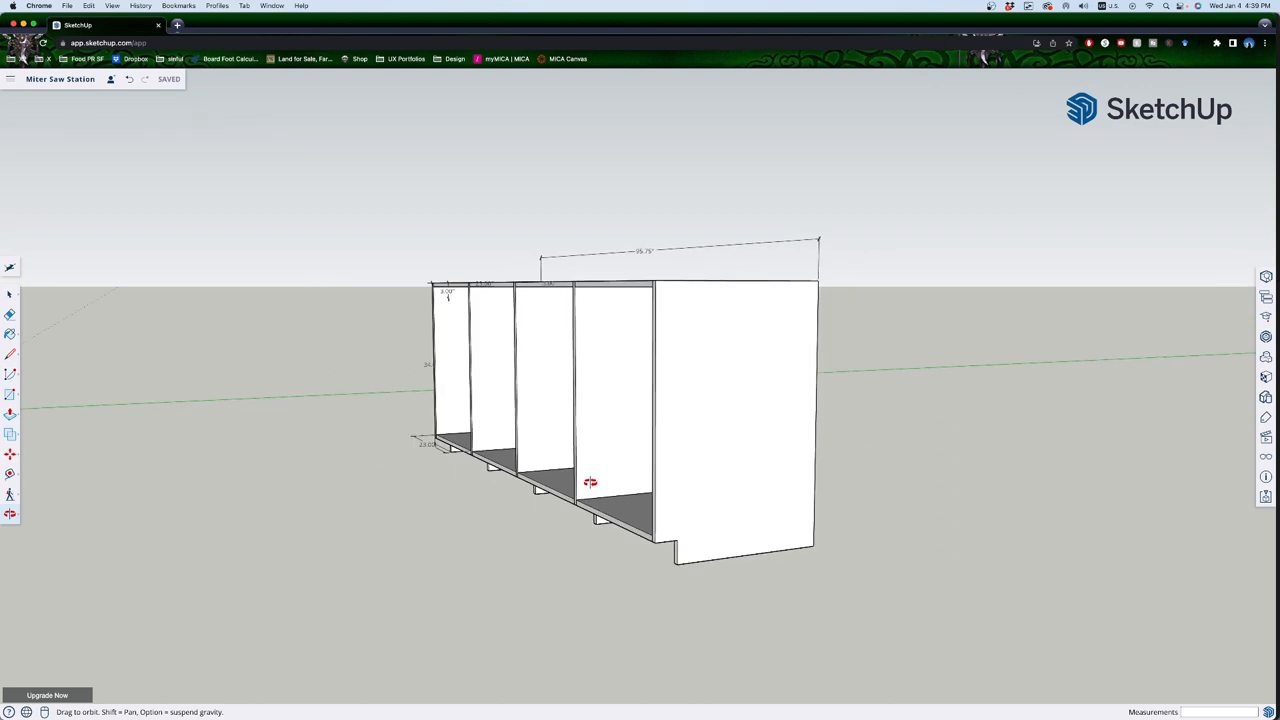
Orbit the view to a lower, head-on angle showing the cabinet front and feet.
{"action": "left_click_drag", "start_coordinate": [590, 483], "coordinate": [835, 553]}
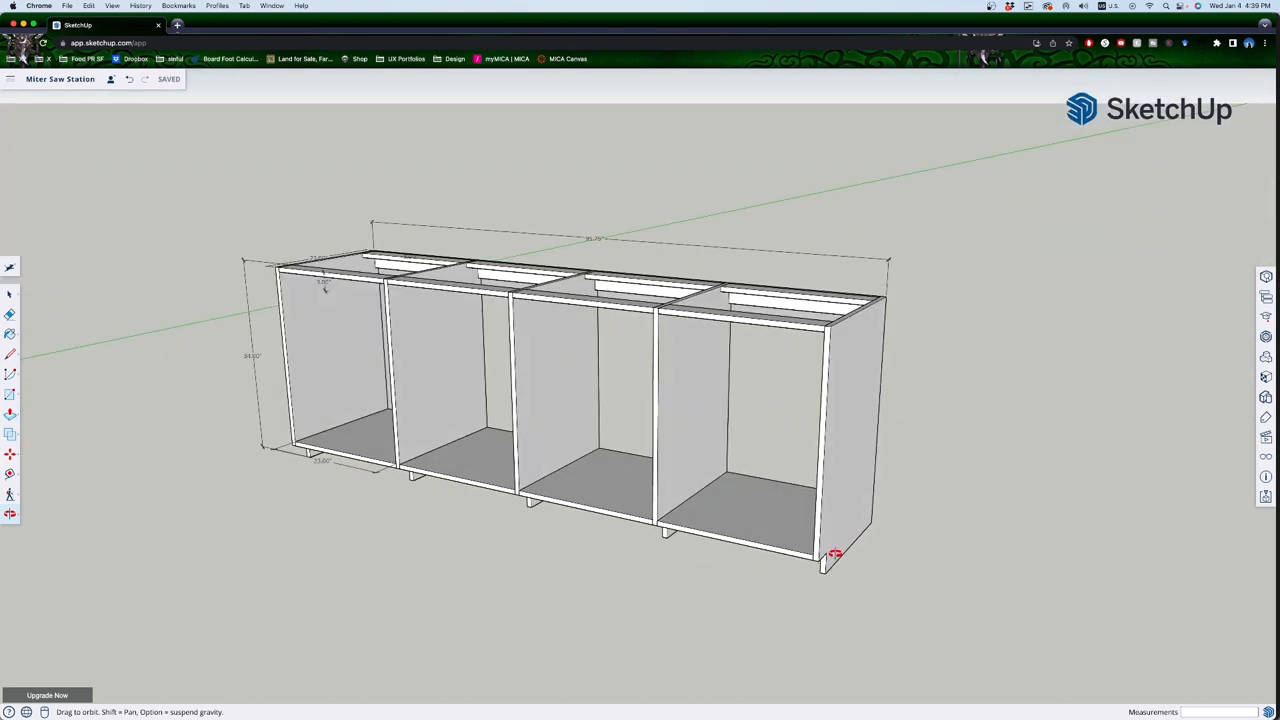